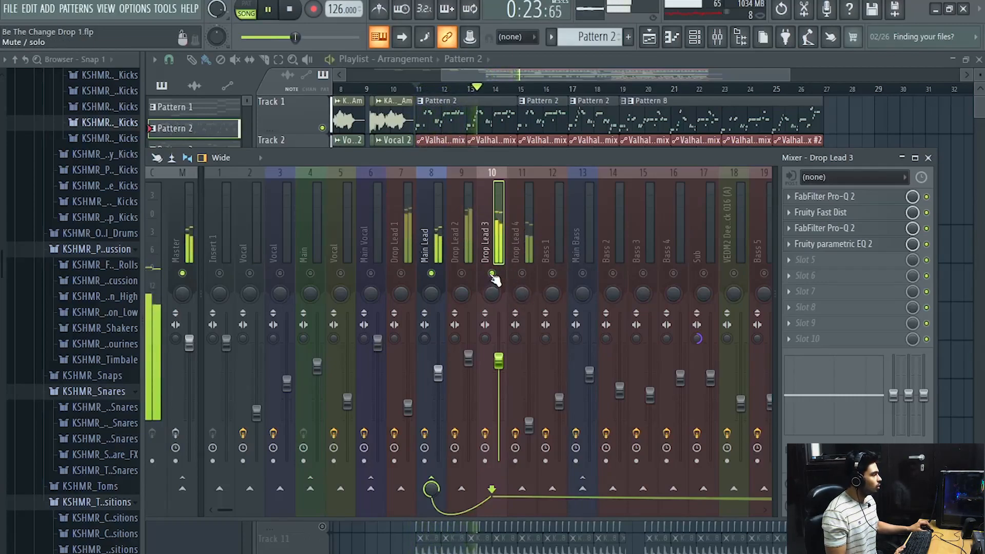
mouse_move(518, 278)
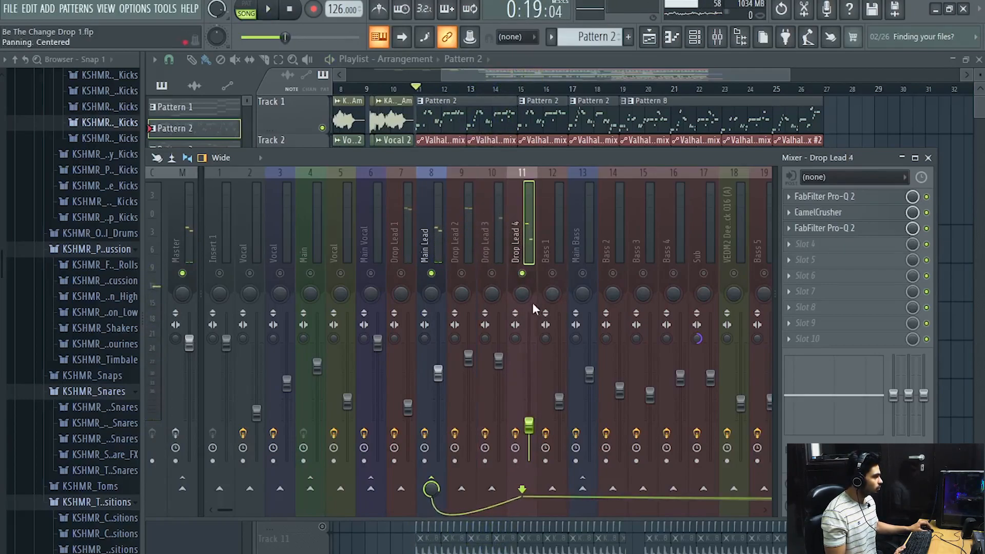
Solo Drop Lead 5 to audition it, then unsolo so the full mix plays
left_click(266, 8)
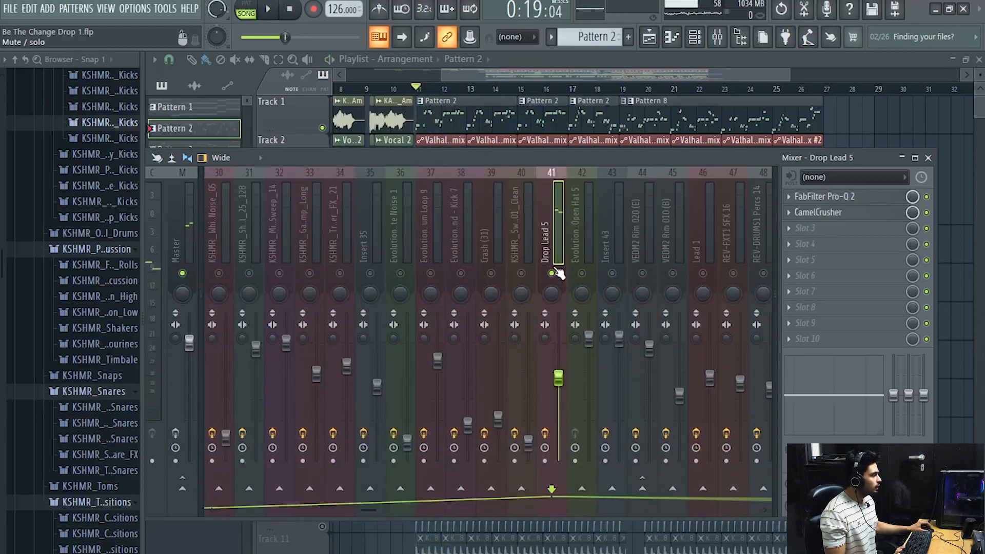
left_click(267, 9)
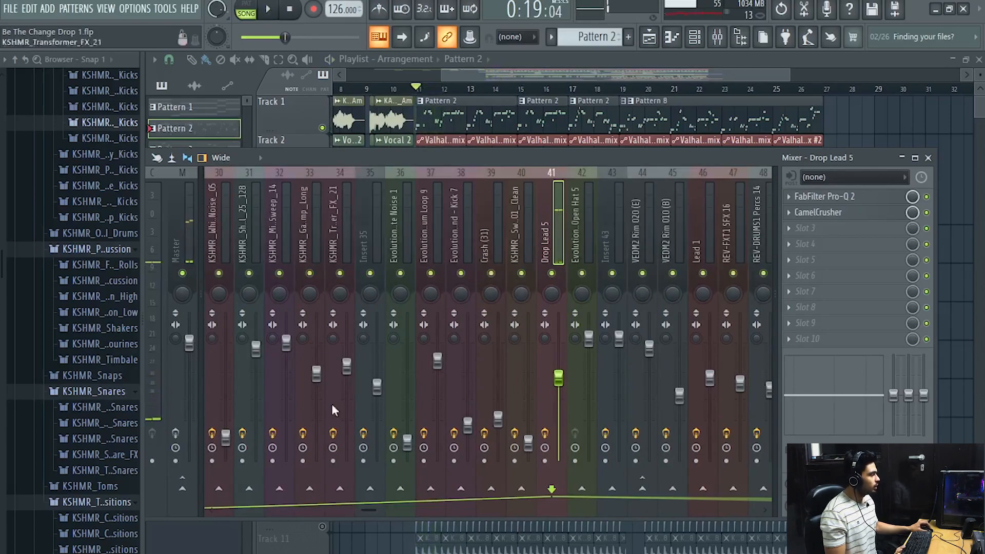
scroll("left", 3)
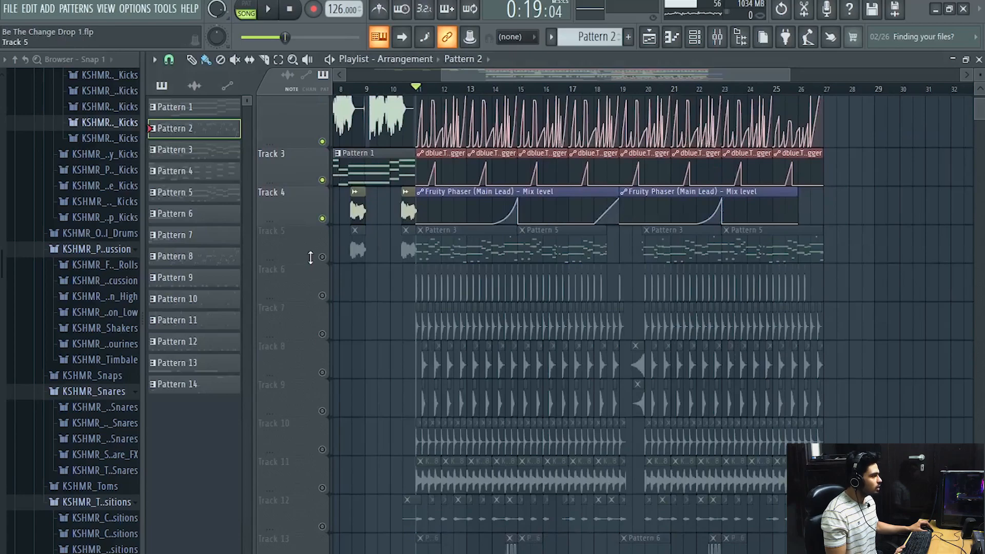
Scroll through the playlist's Main Lead automation tracks and bring the mixer back on the bass inserts
left_click(268, 9)
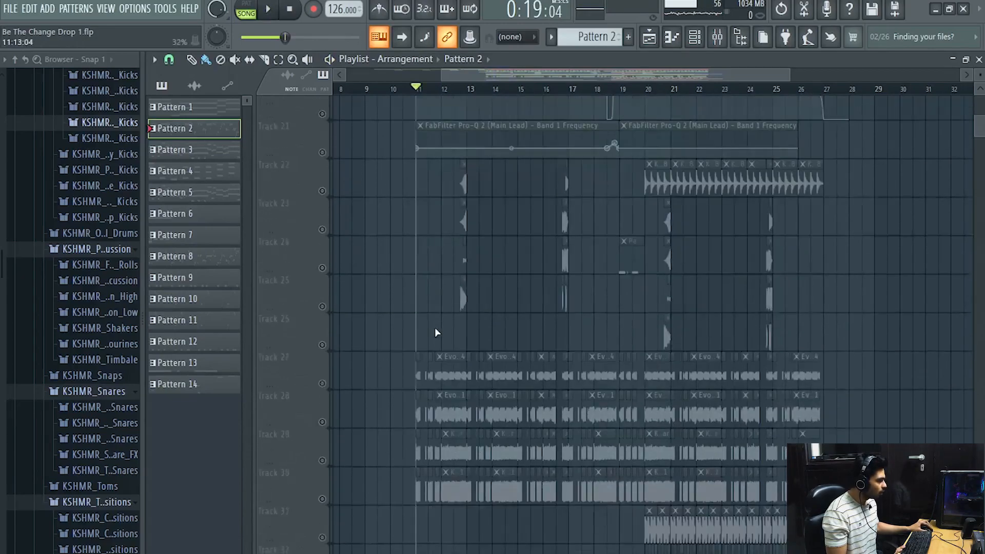
scroll("down", 3)
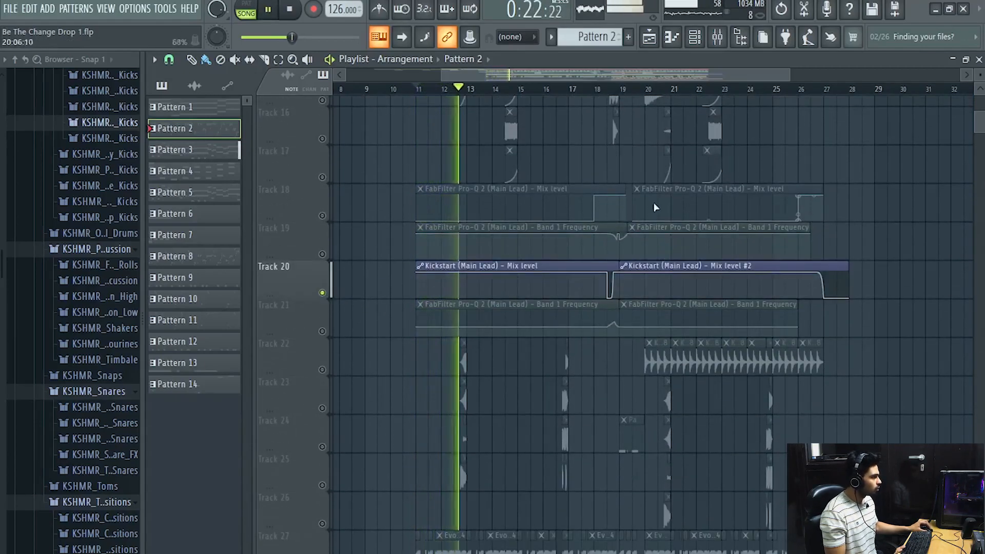
scroll("down", 3)
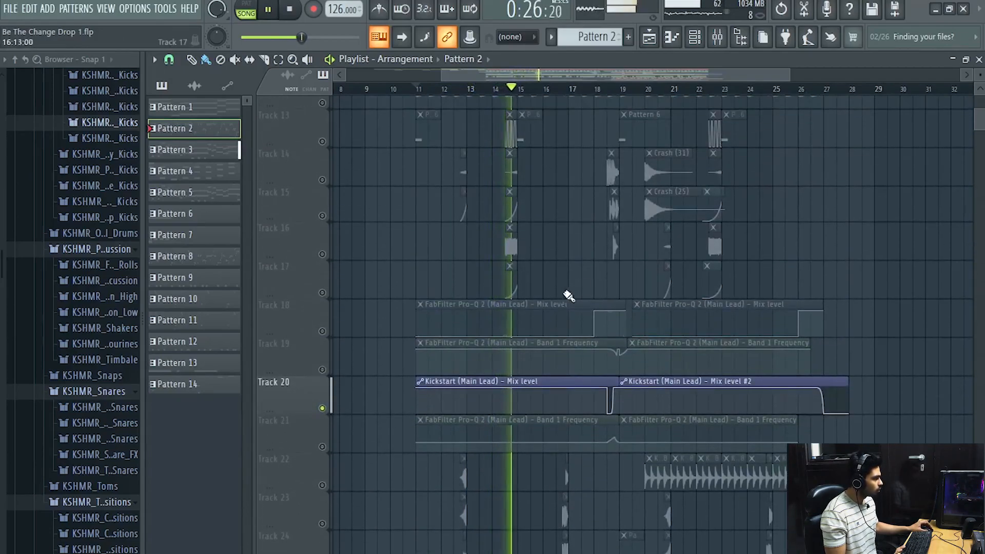
scroll("up", 3)
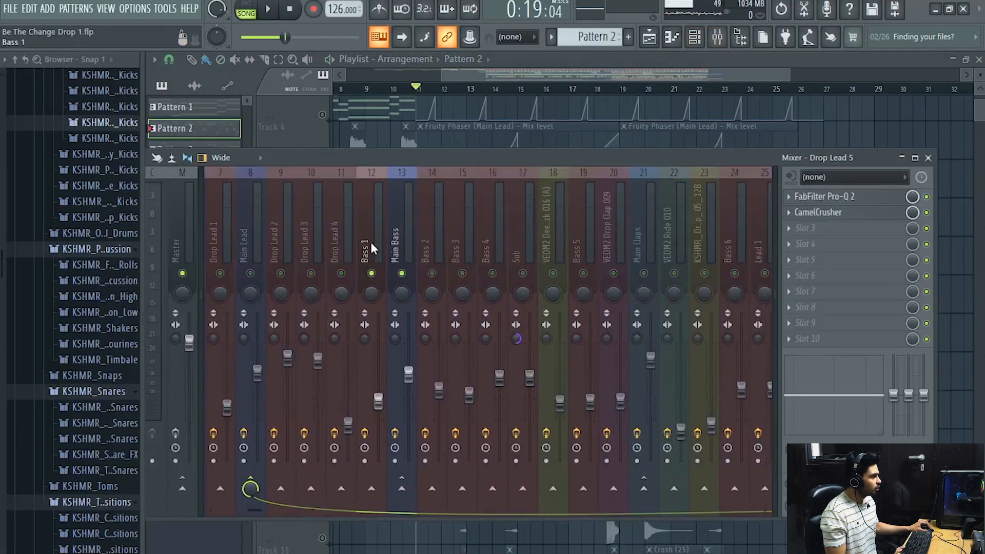
Solo Bass 2, 3 and 4 in turn, then play Serum's Pattern 5 sub notes in the piano roll
left_click(370, 238)
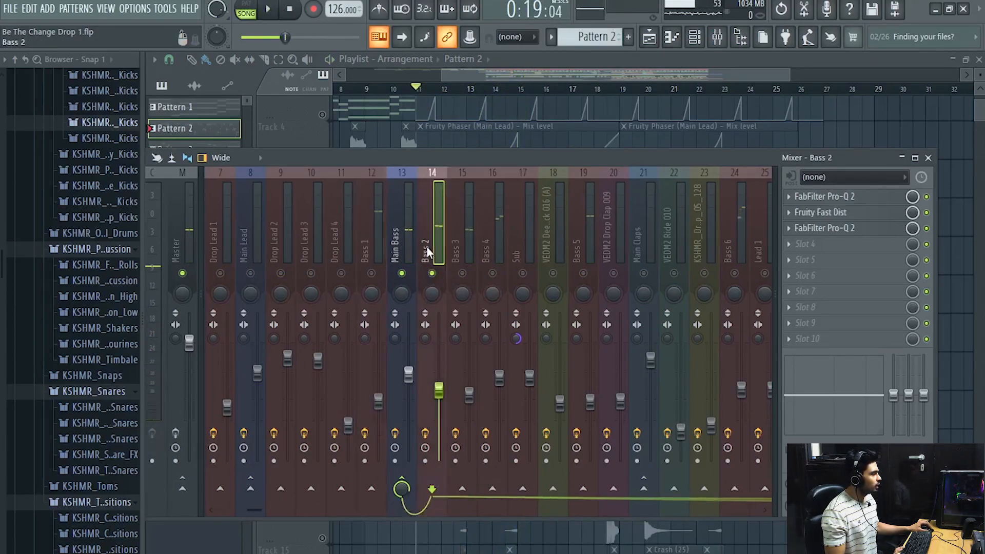
left_click(266, 8)
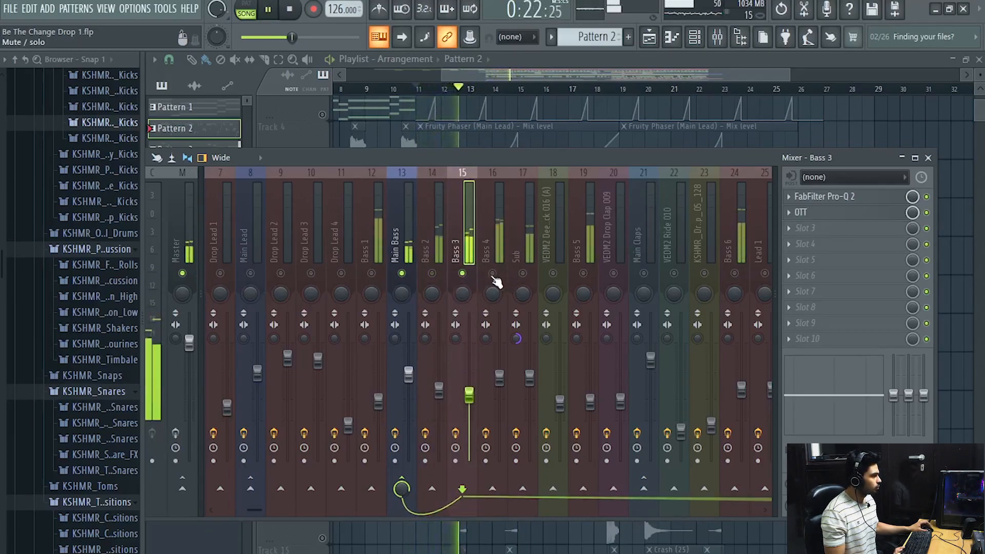
left_click(492, 245)
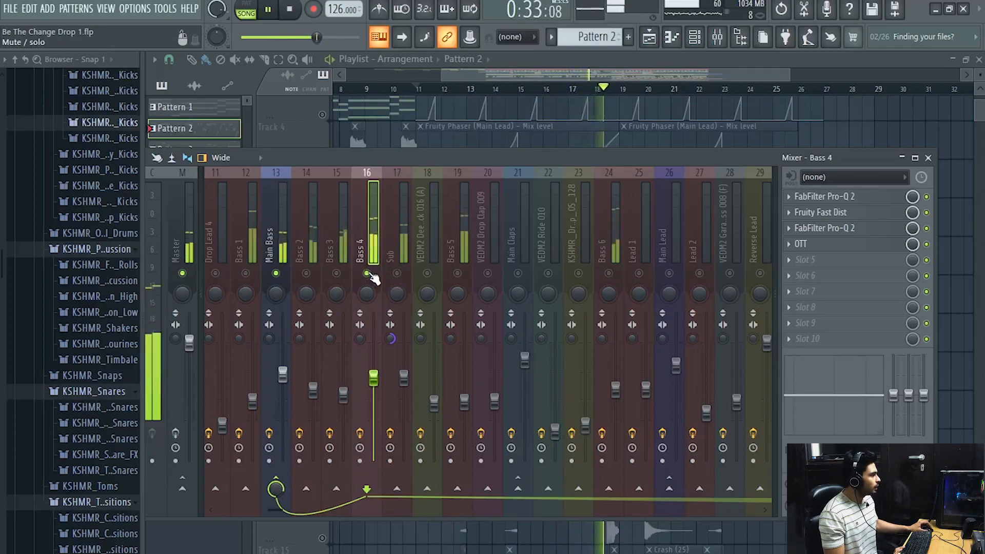
left_click(607, 245)
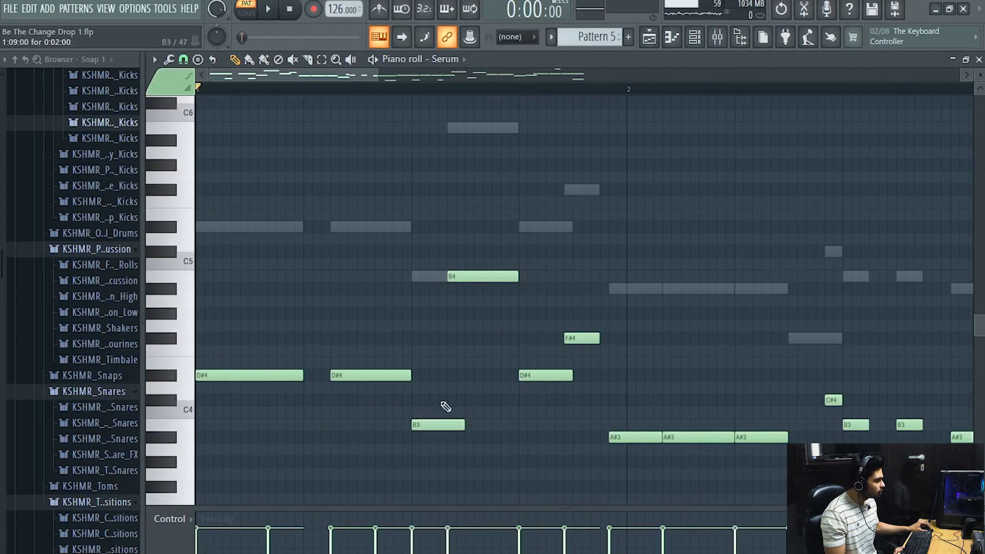
left_click(406, 88)
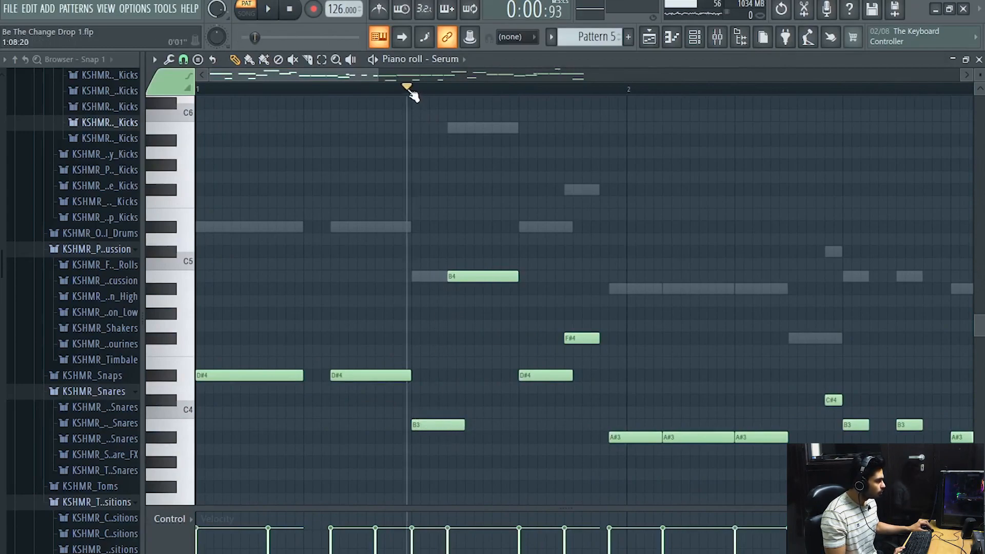